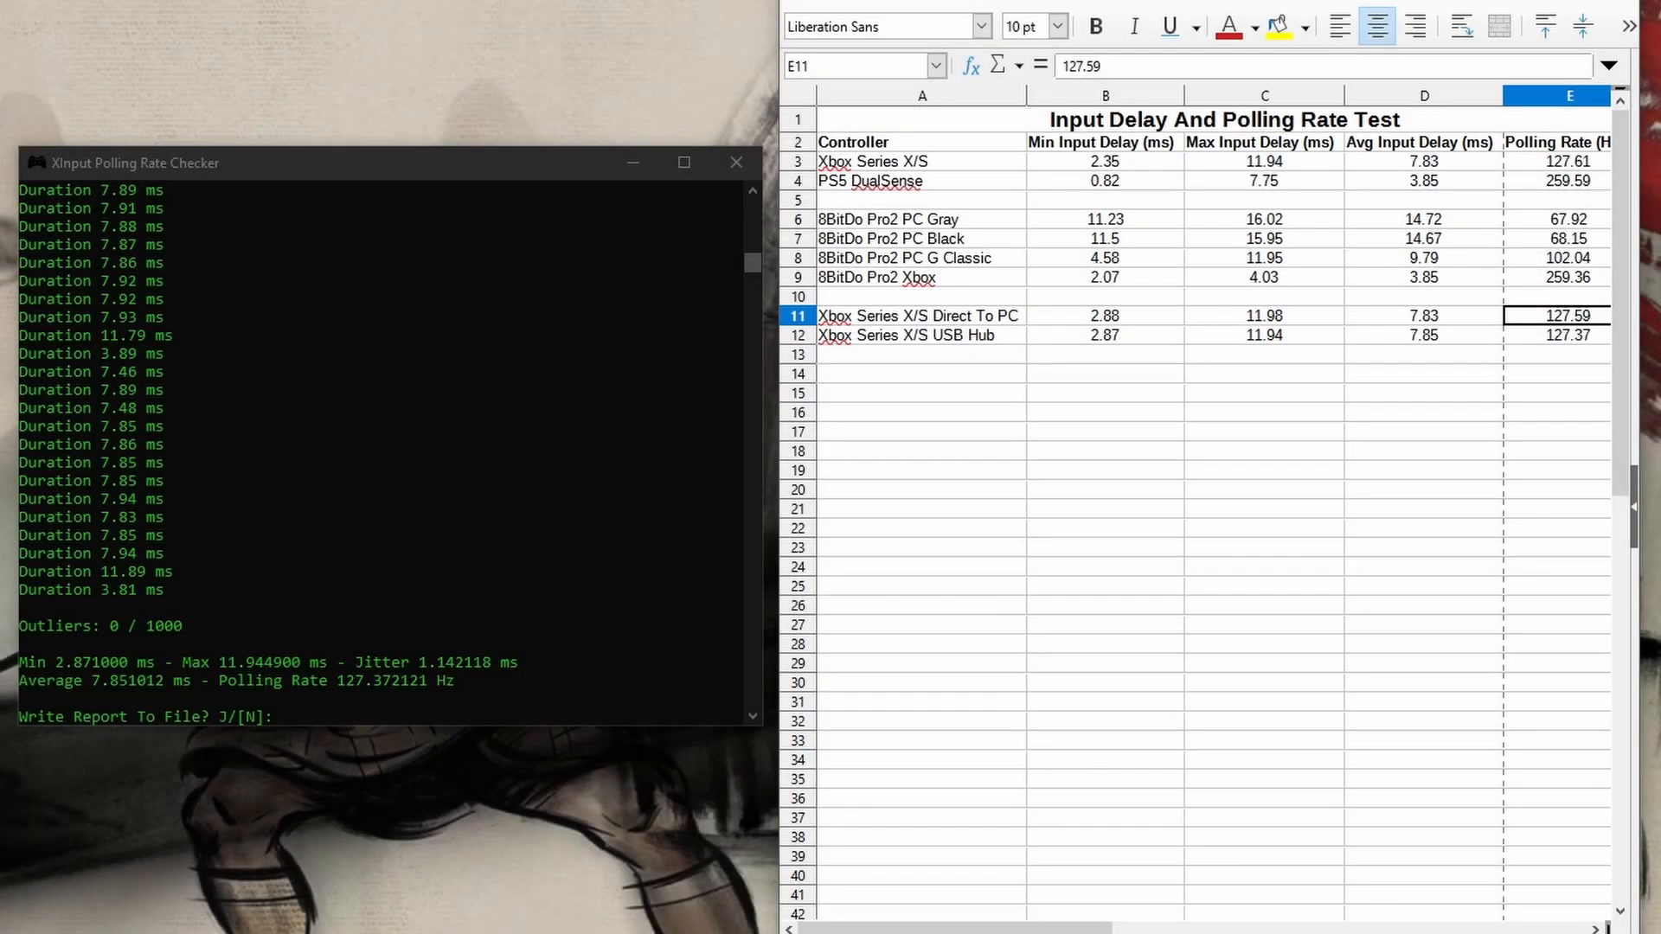
click(913, 323)
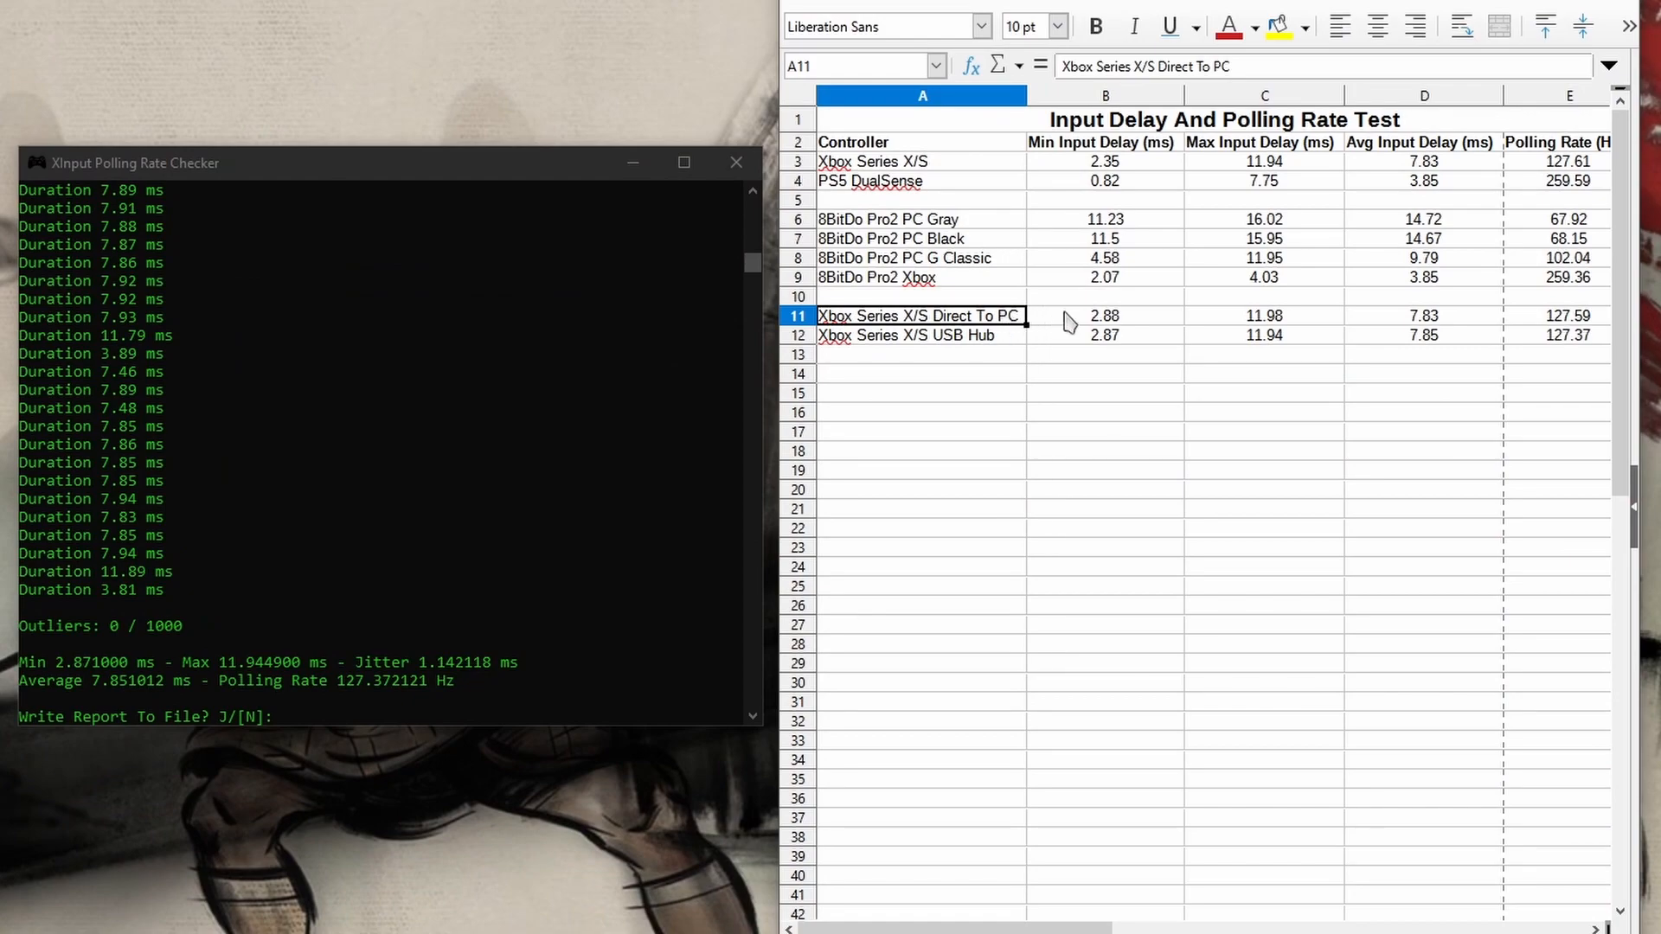
click(1106, 315)
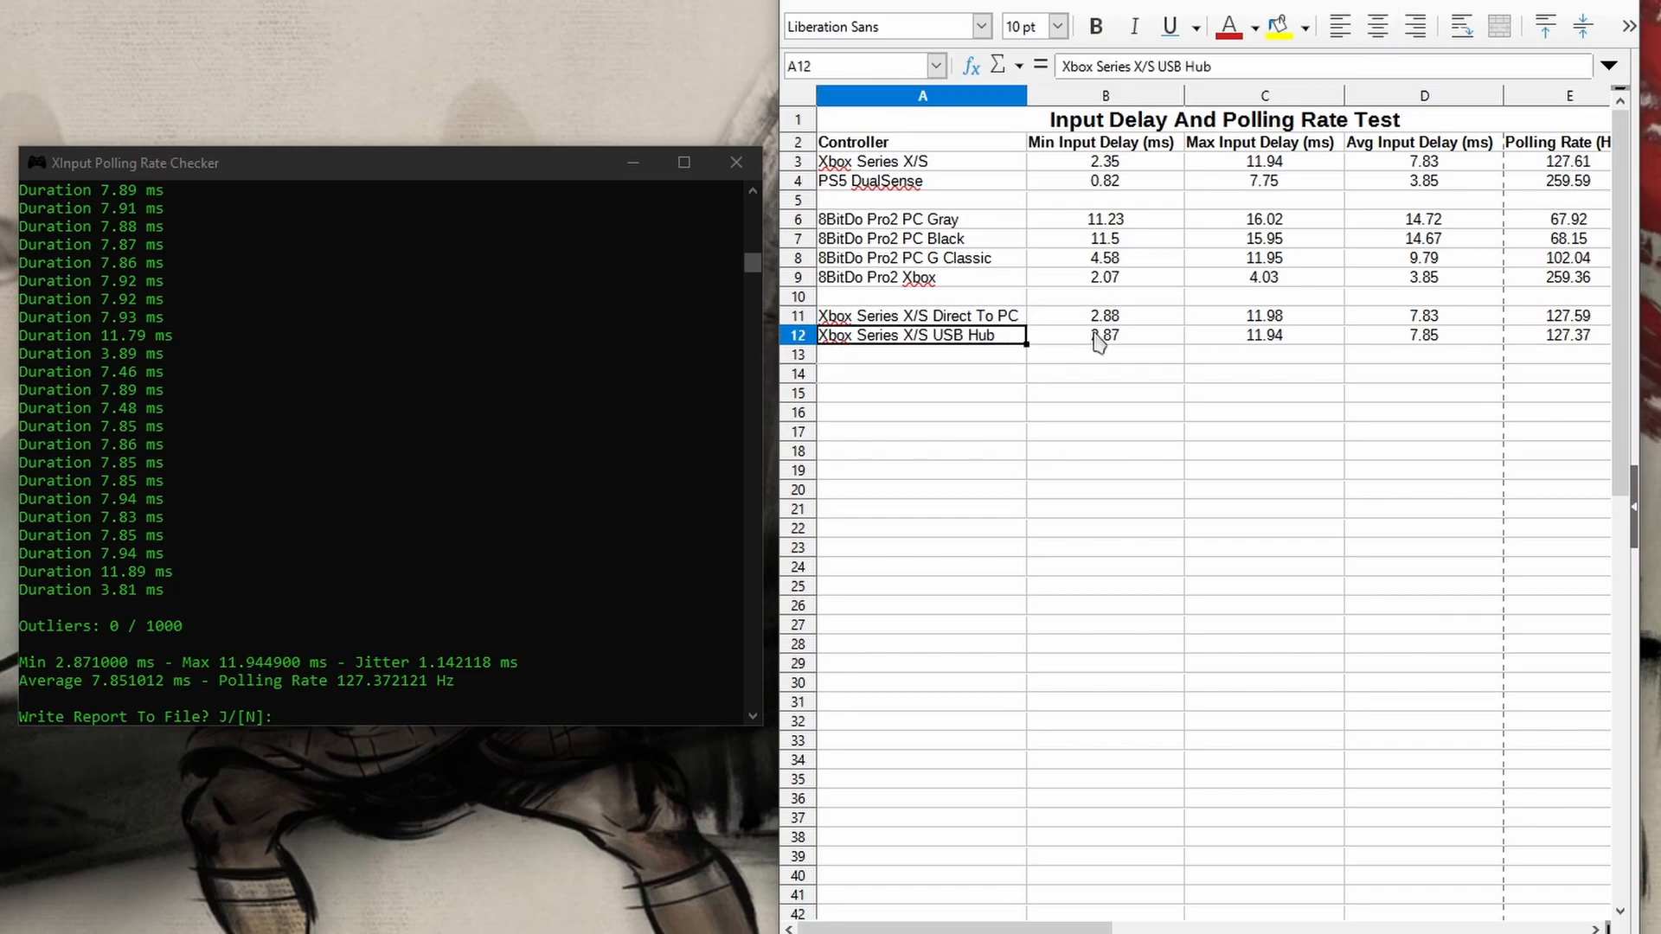
click(1105, 334)
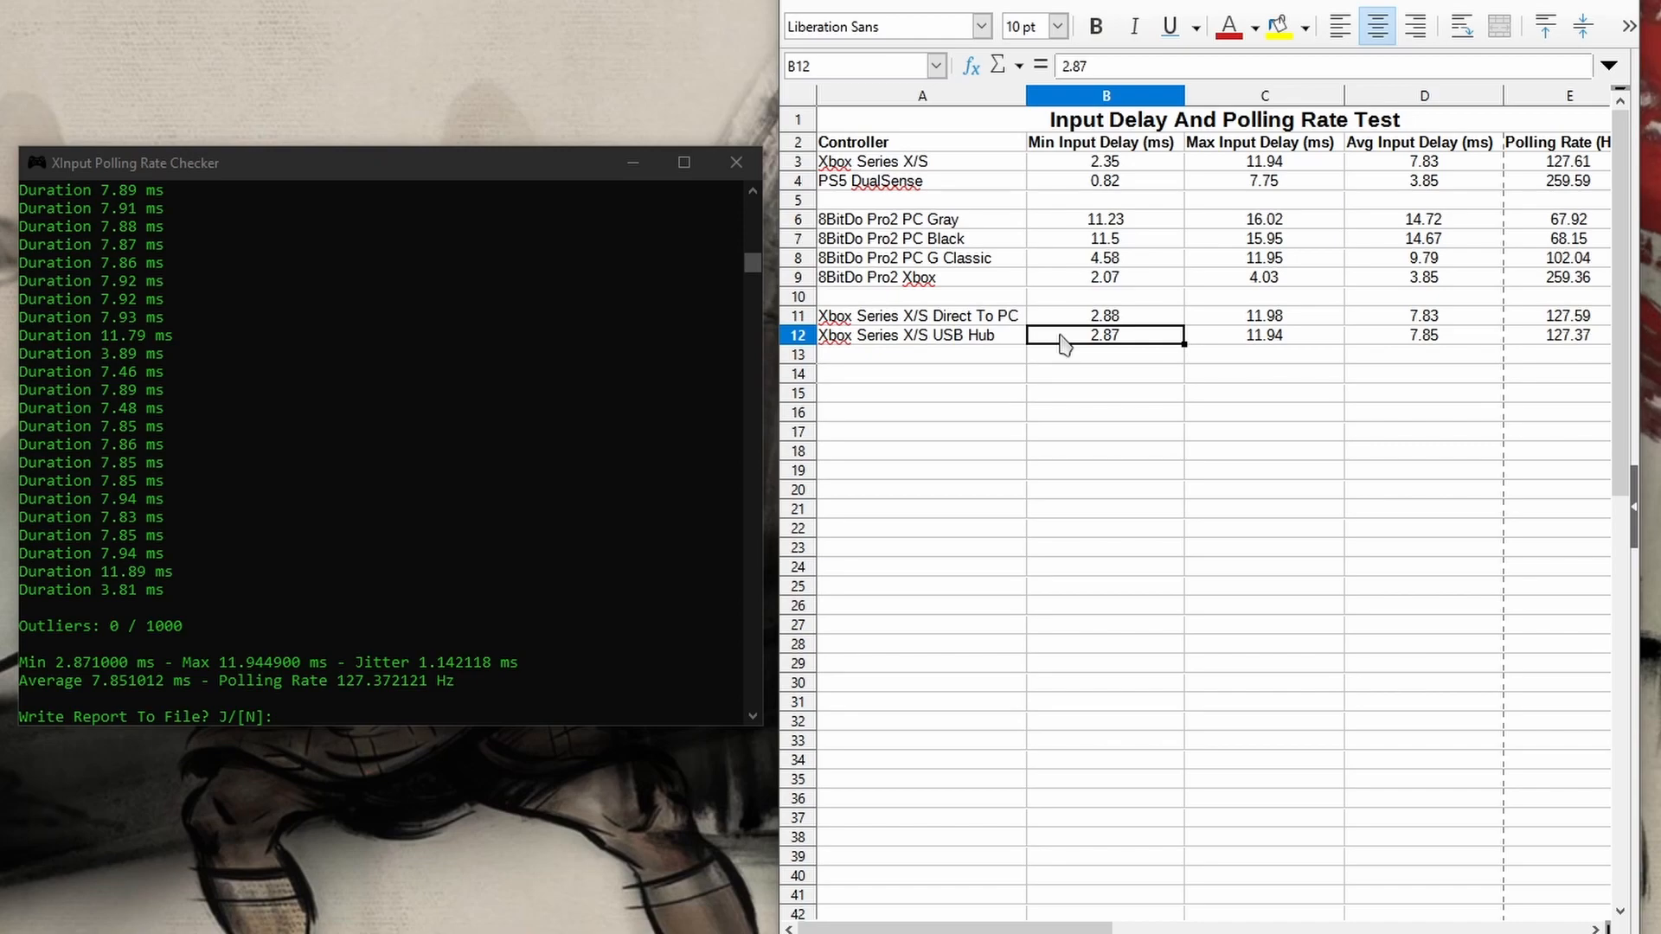
click(1263, 141)
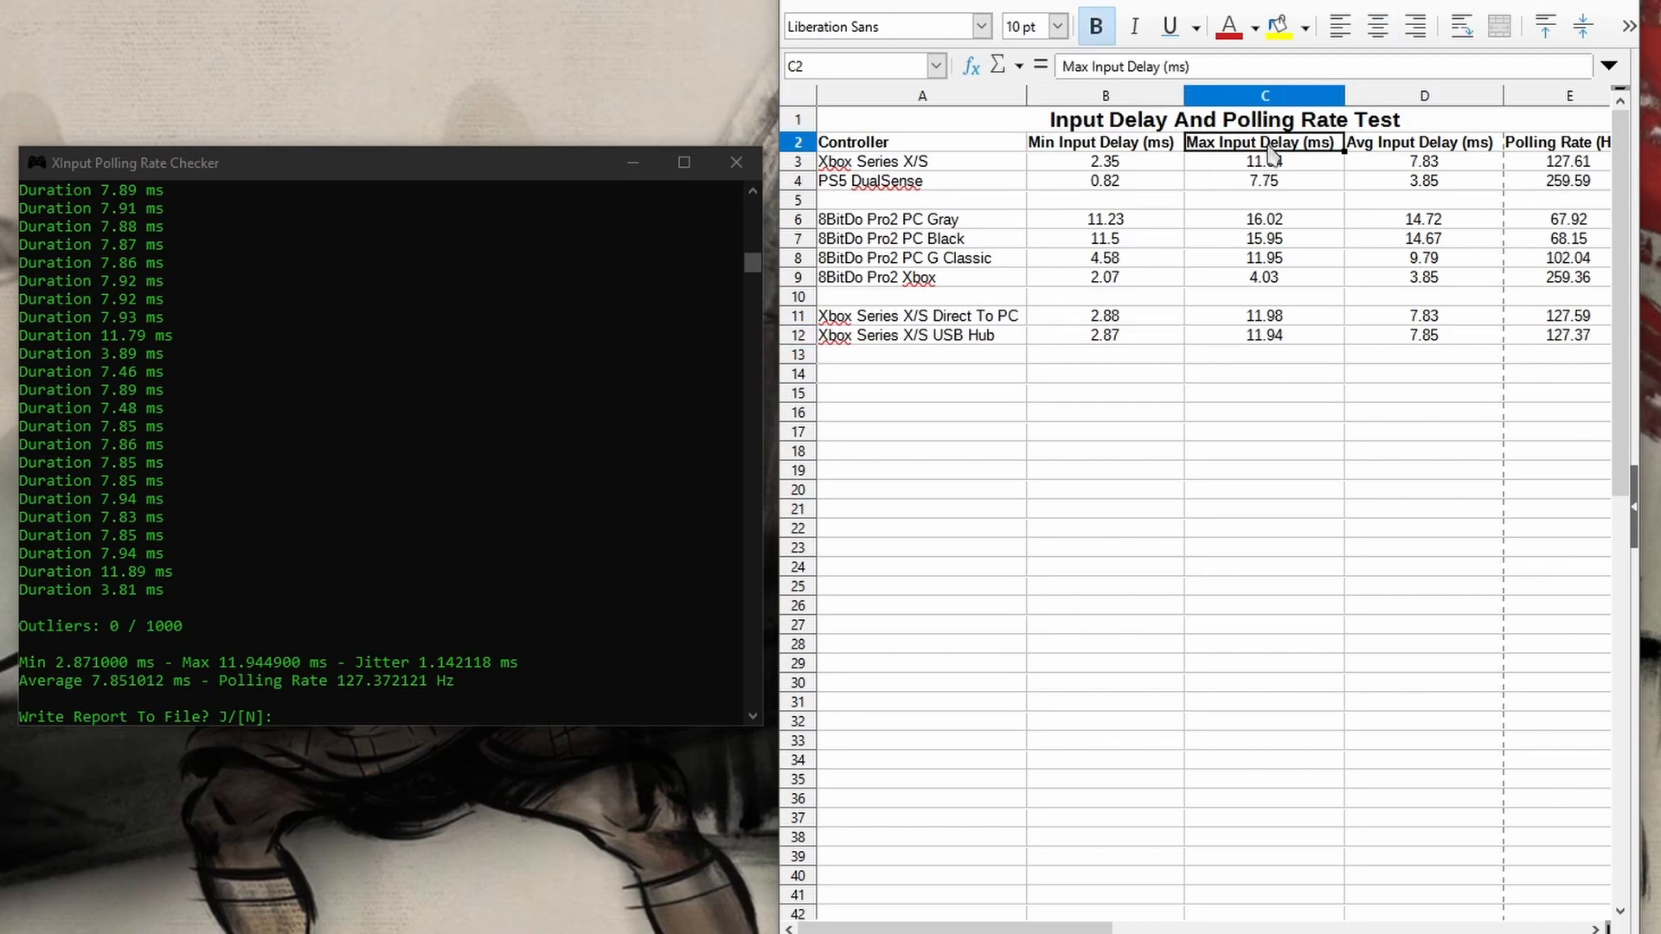
click(1262, 315)
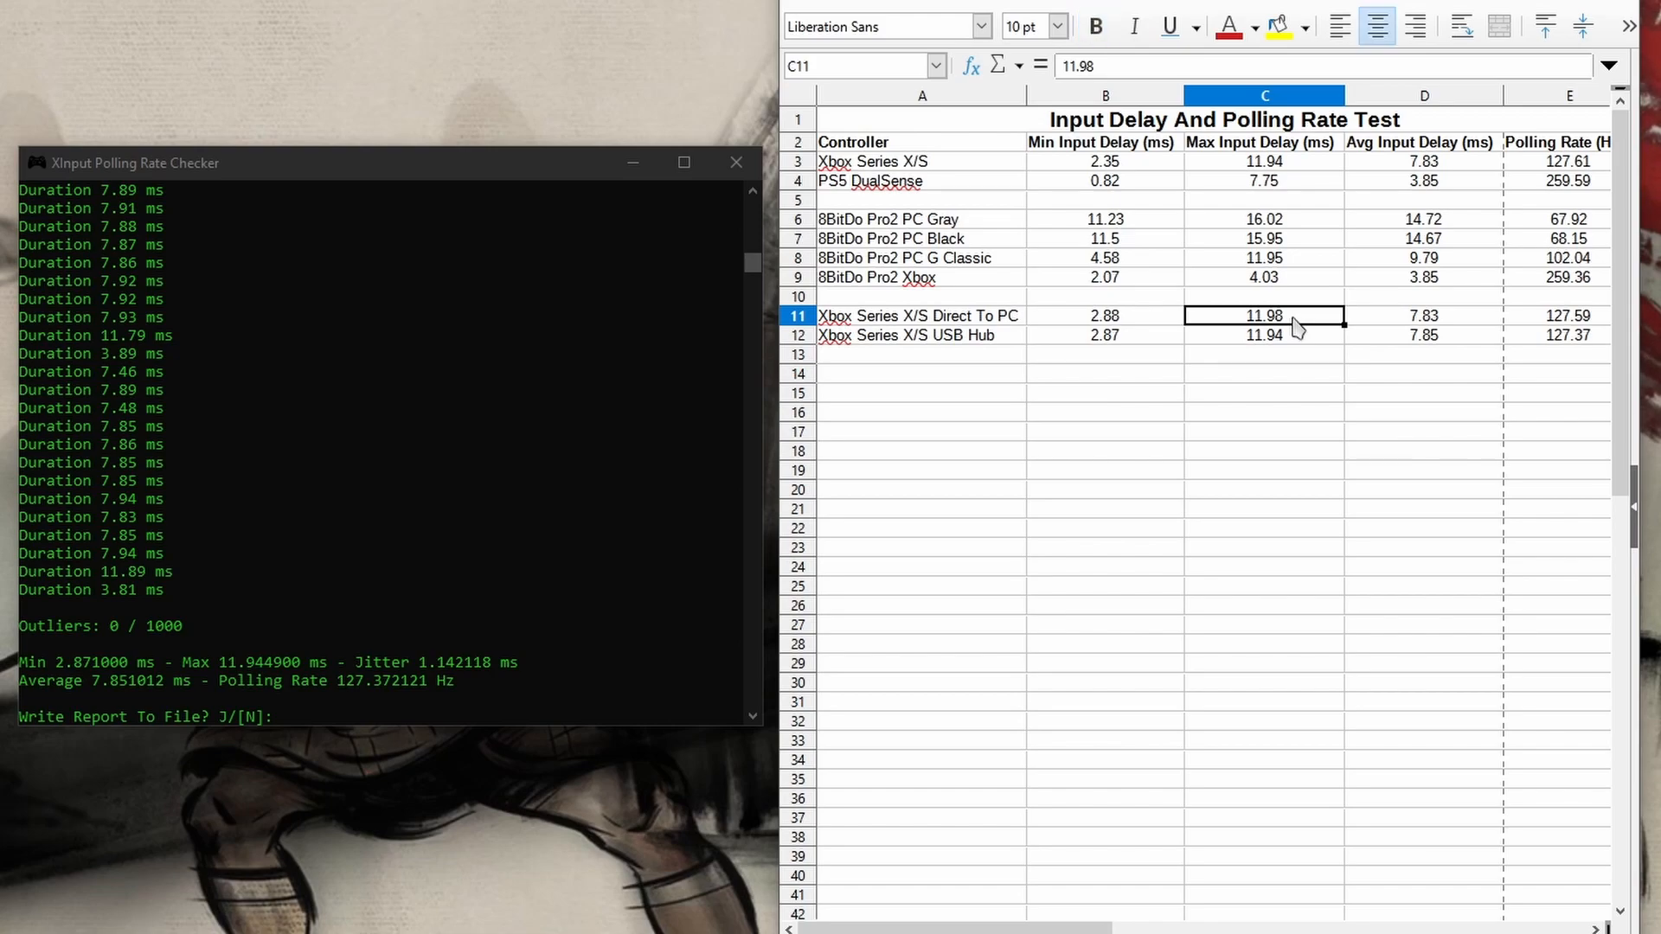
mouse_move(1309, 341)
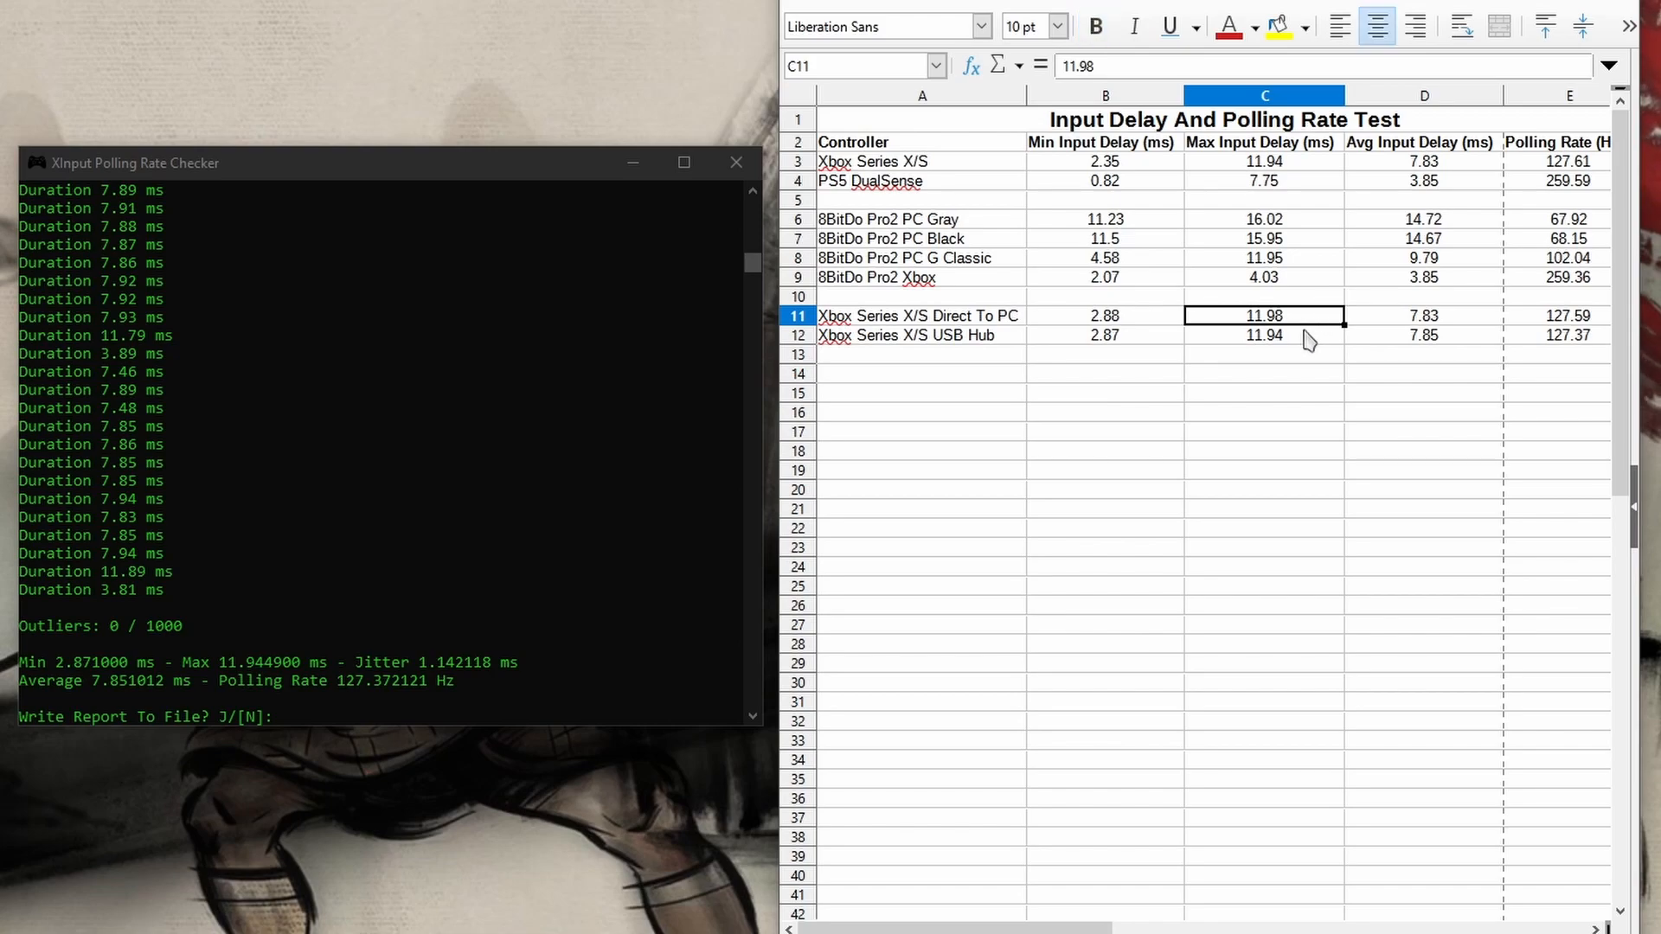
click(1262, 334)
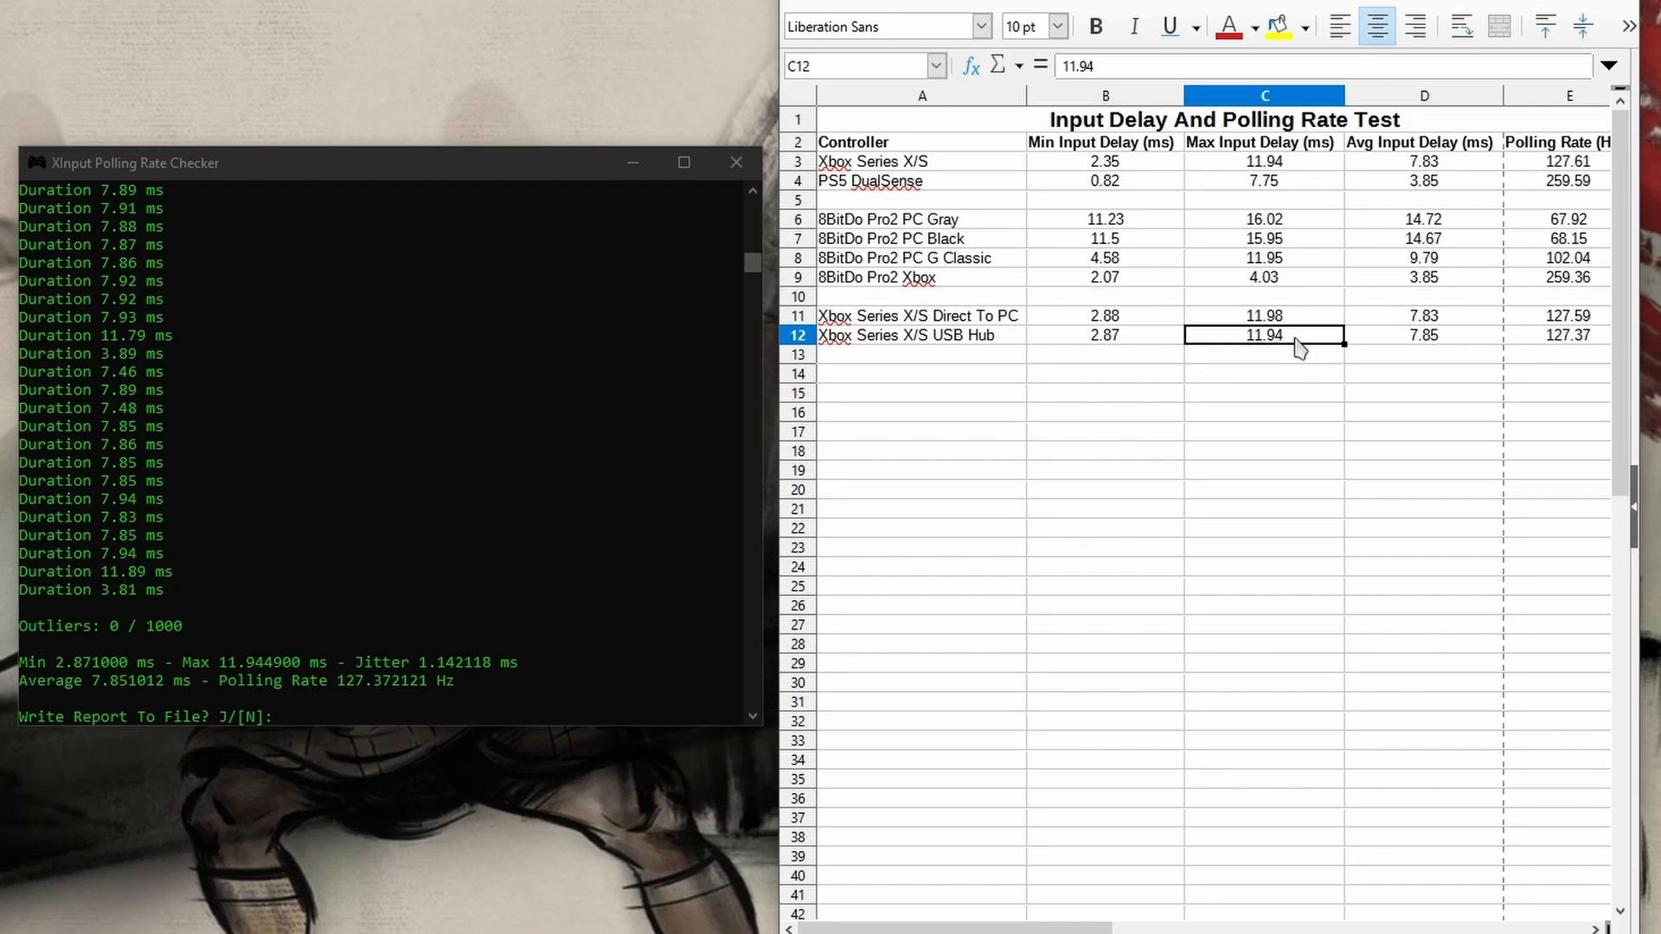
mouse_move(1310, 322)
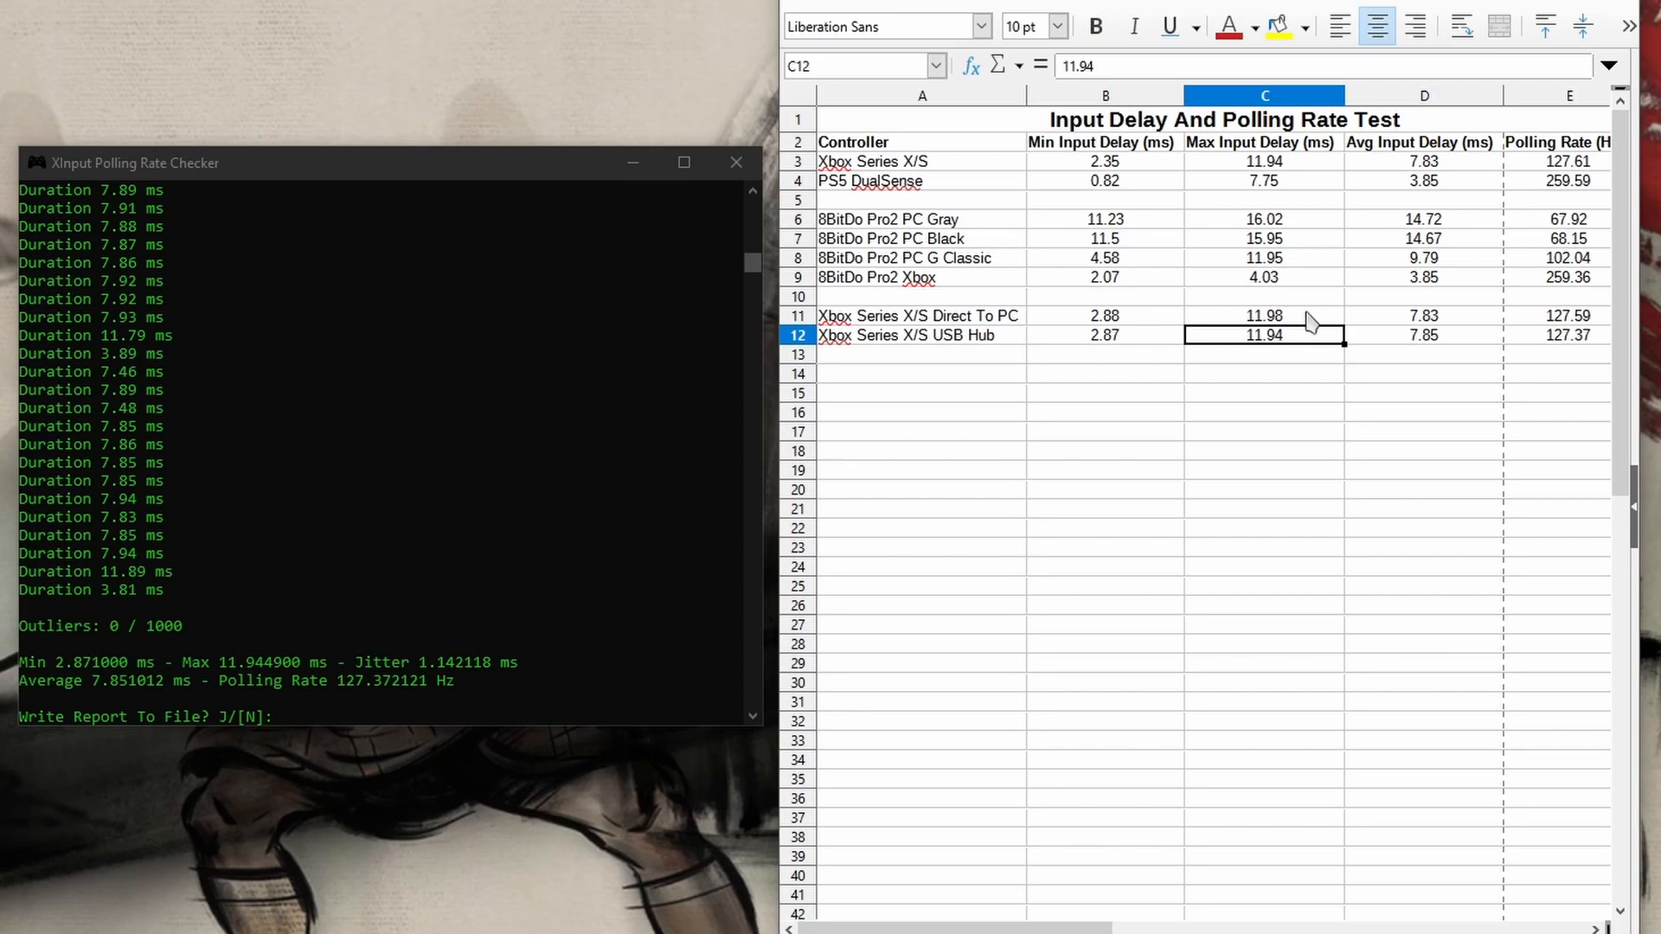
mouse_move(1316, 341)
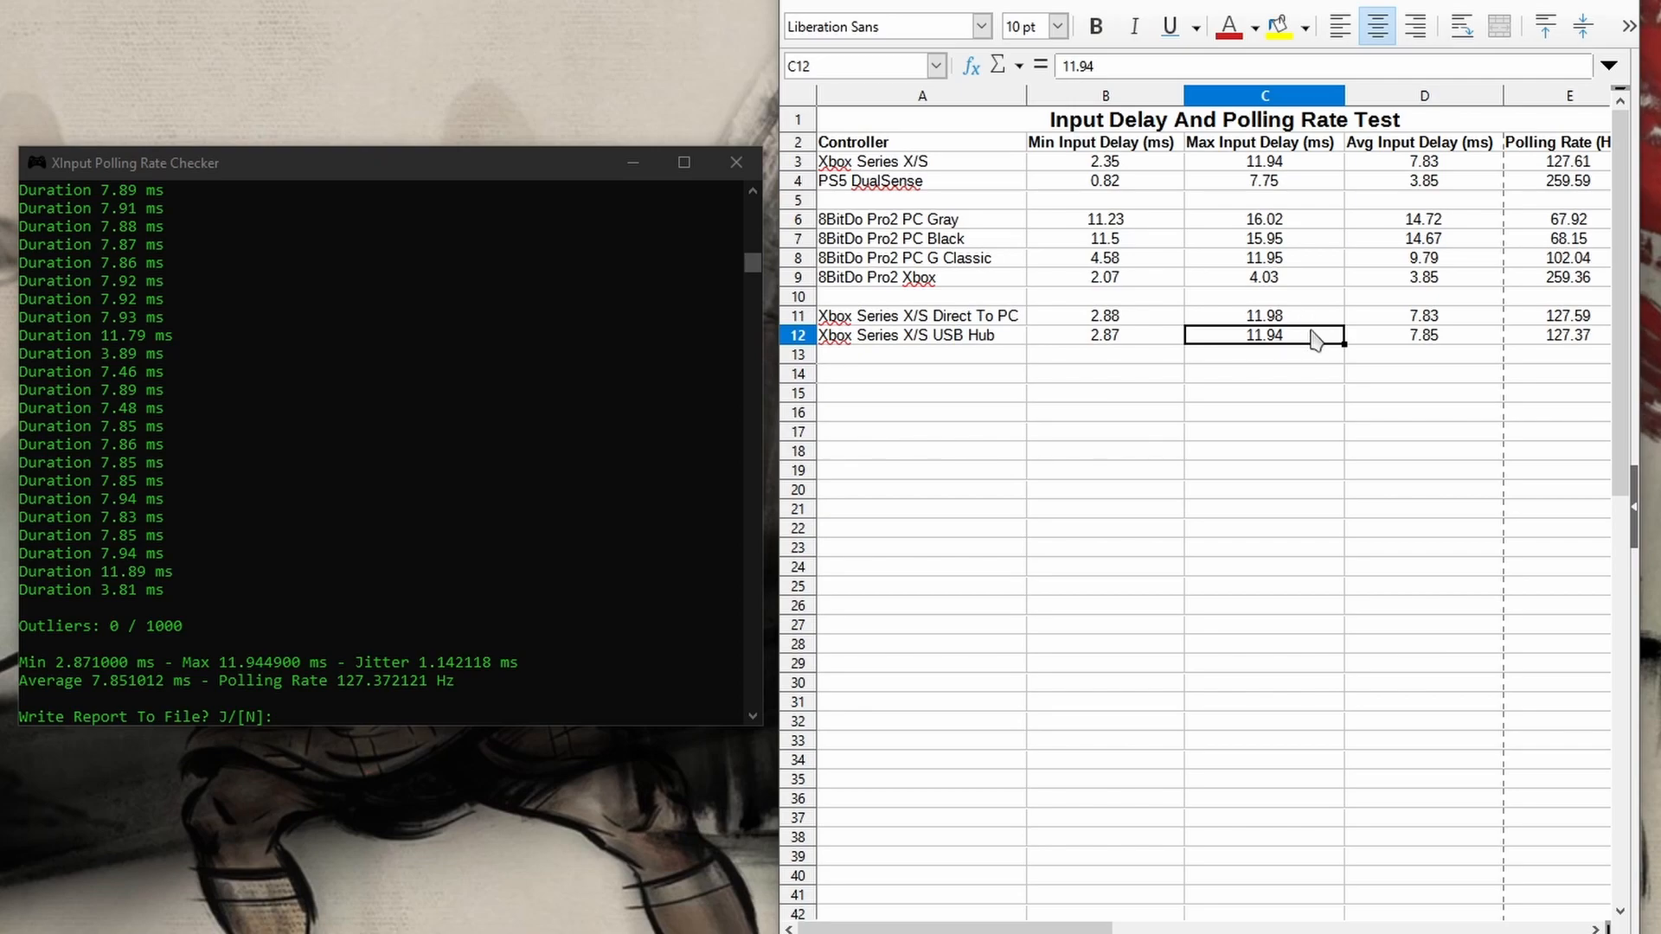
click(1423, 140)
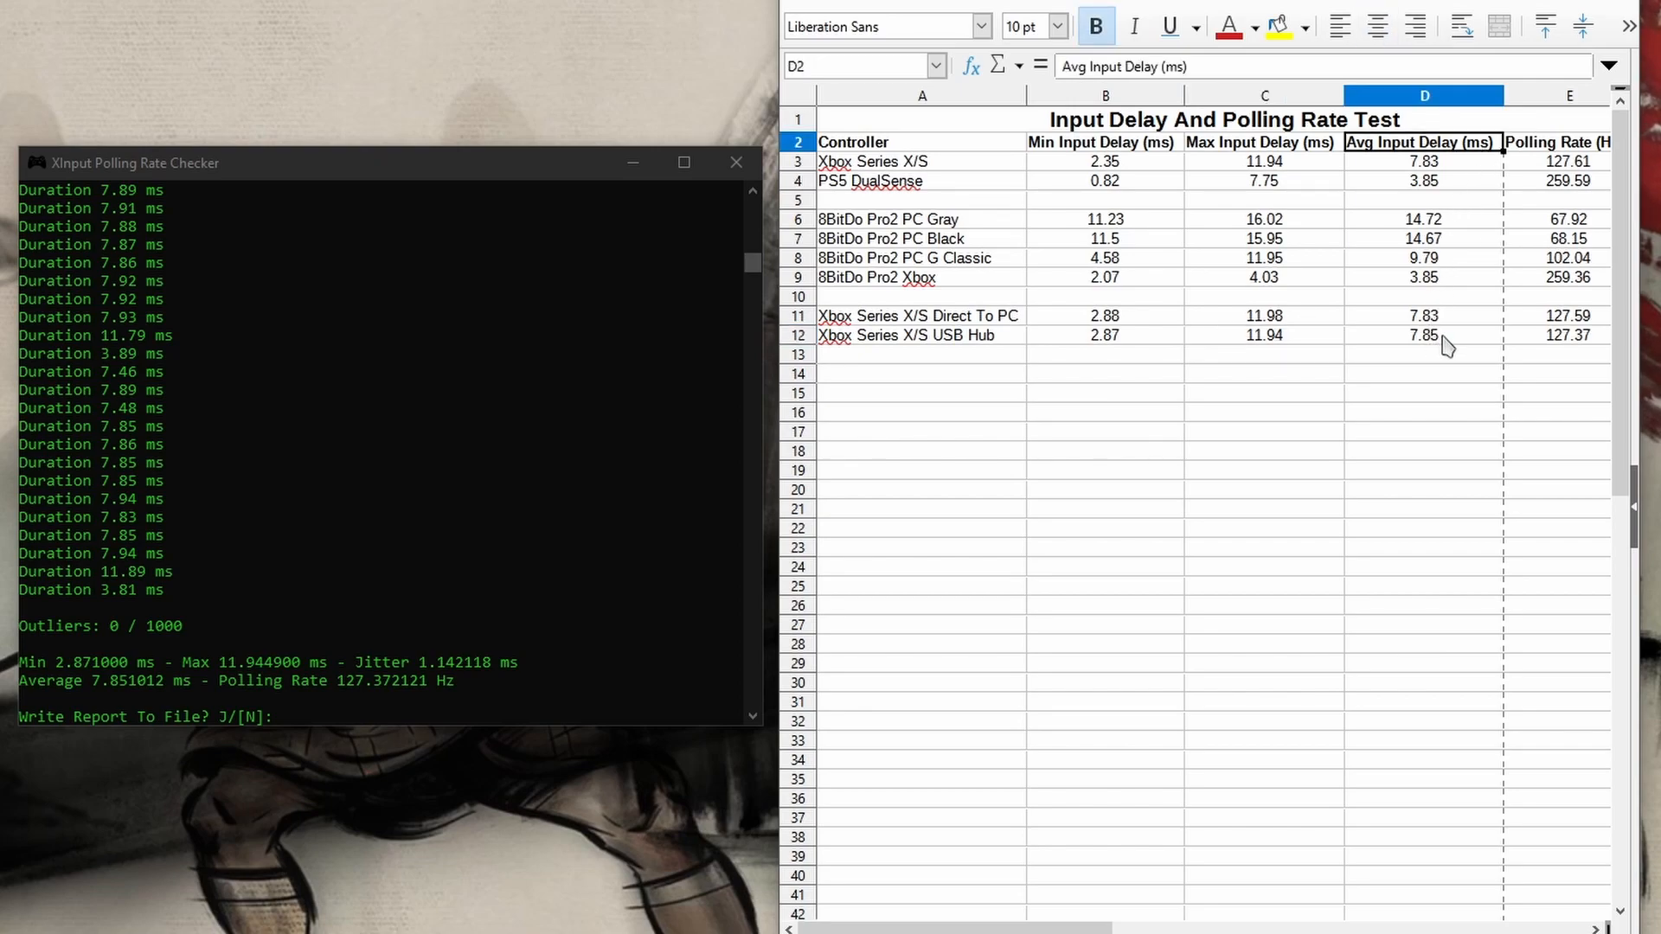
mouse_move(1471, 334)
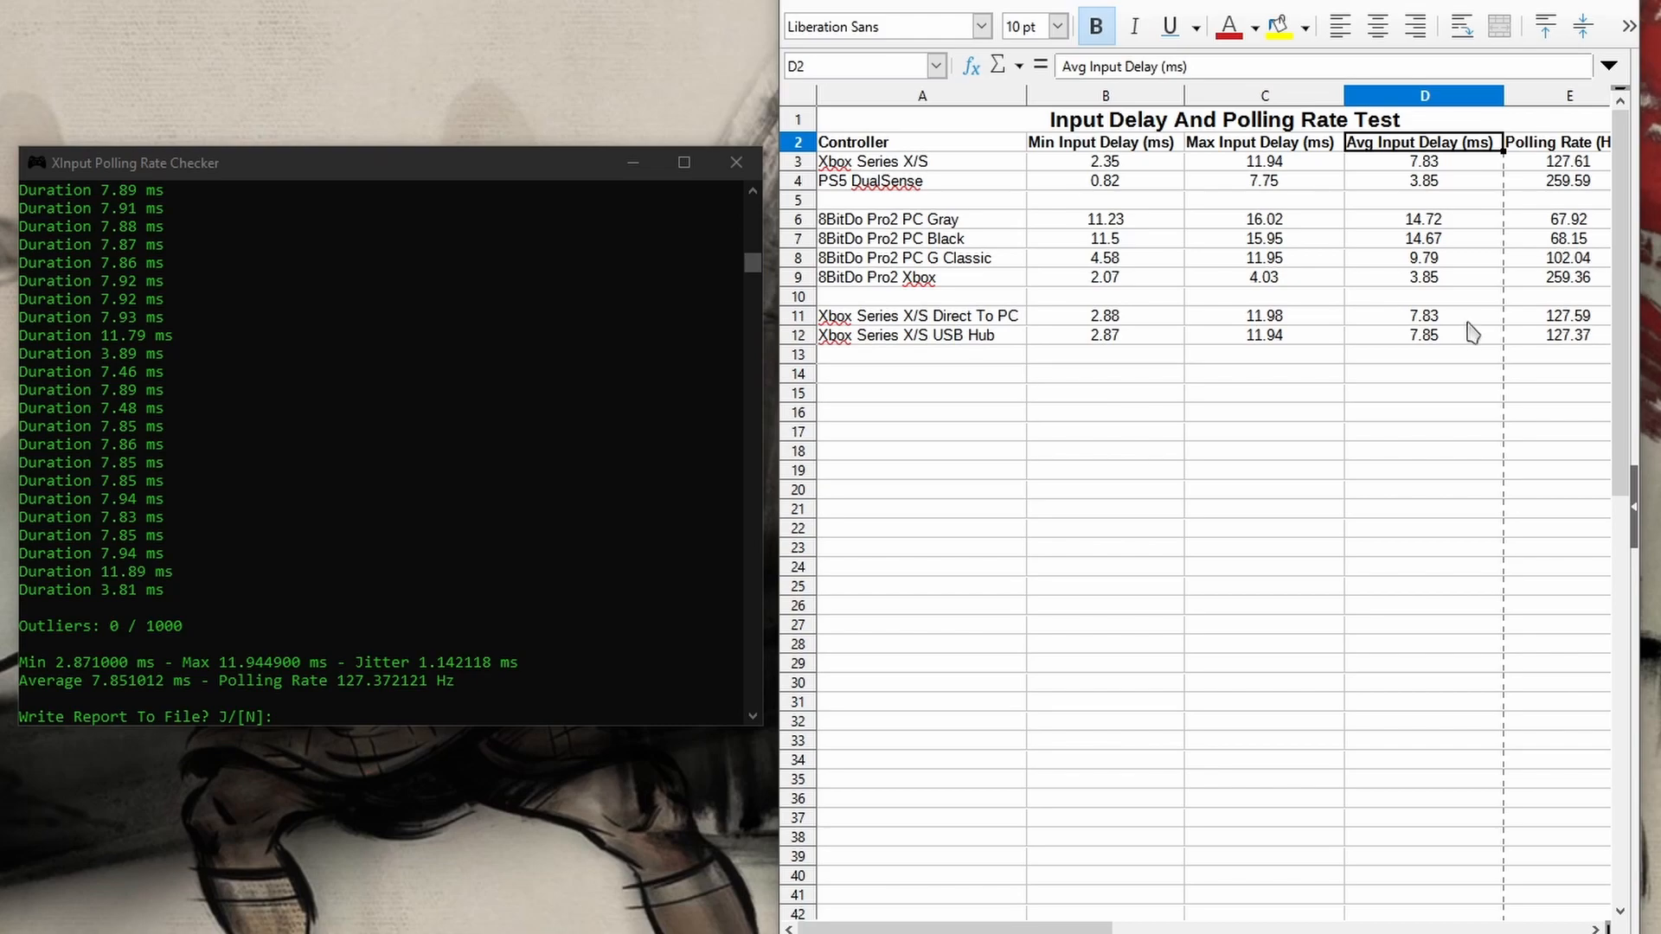
mouse_move(1463, 357)
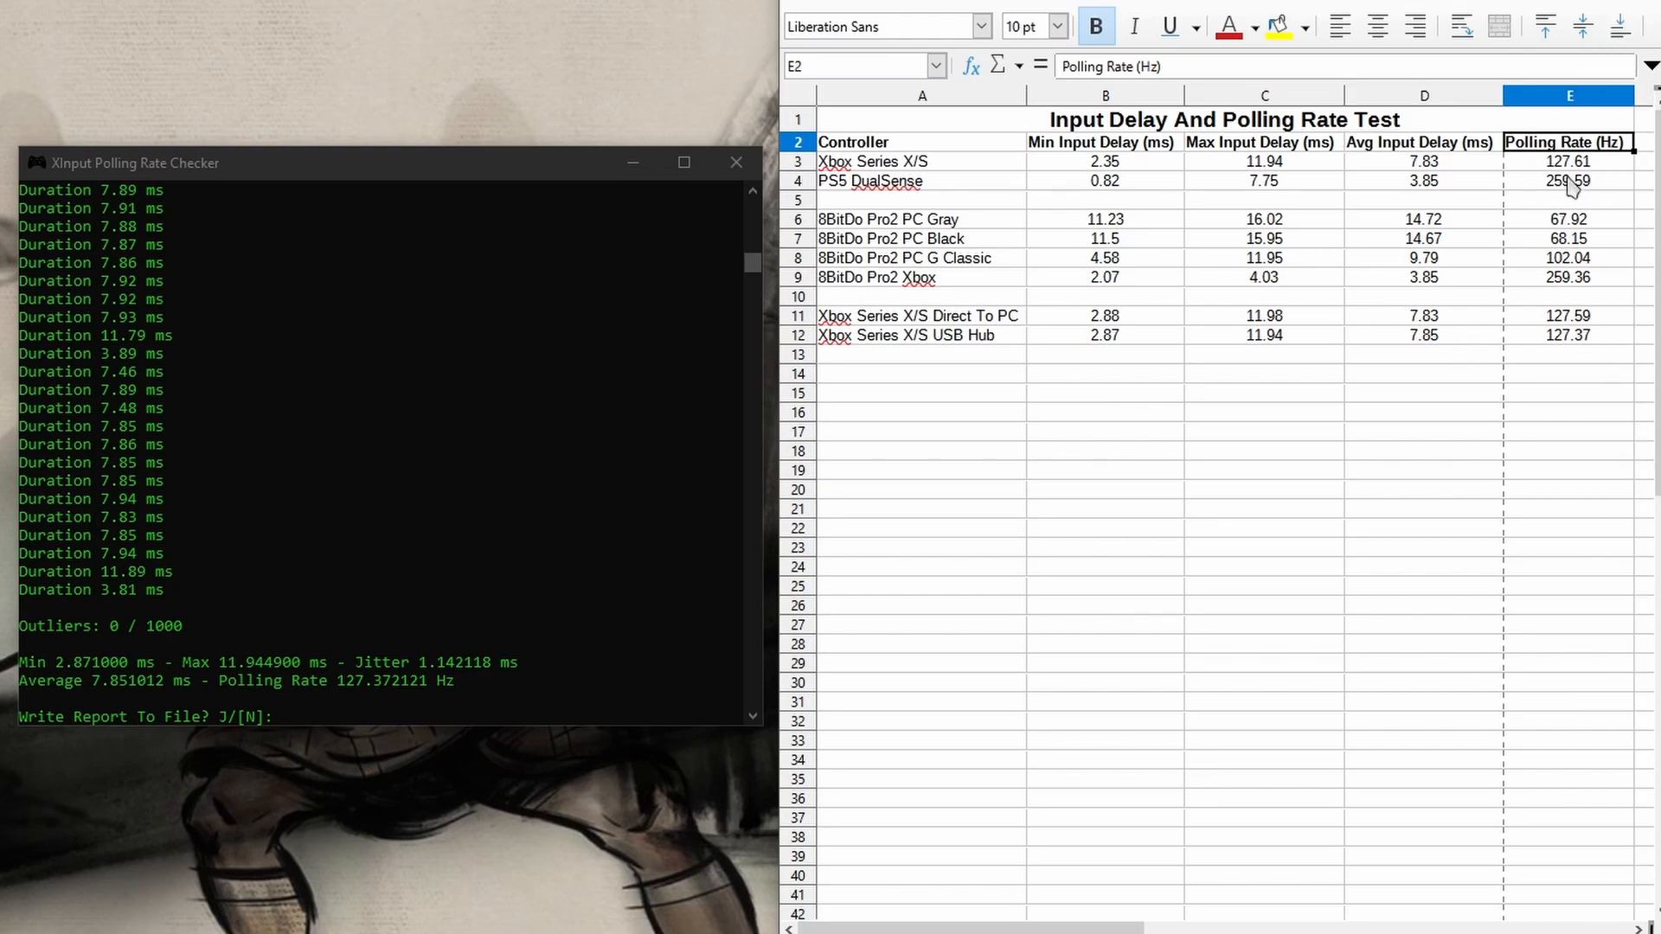
mouse_move(1615, 329)
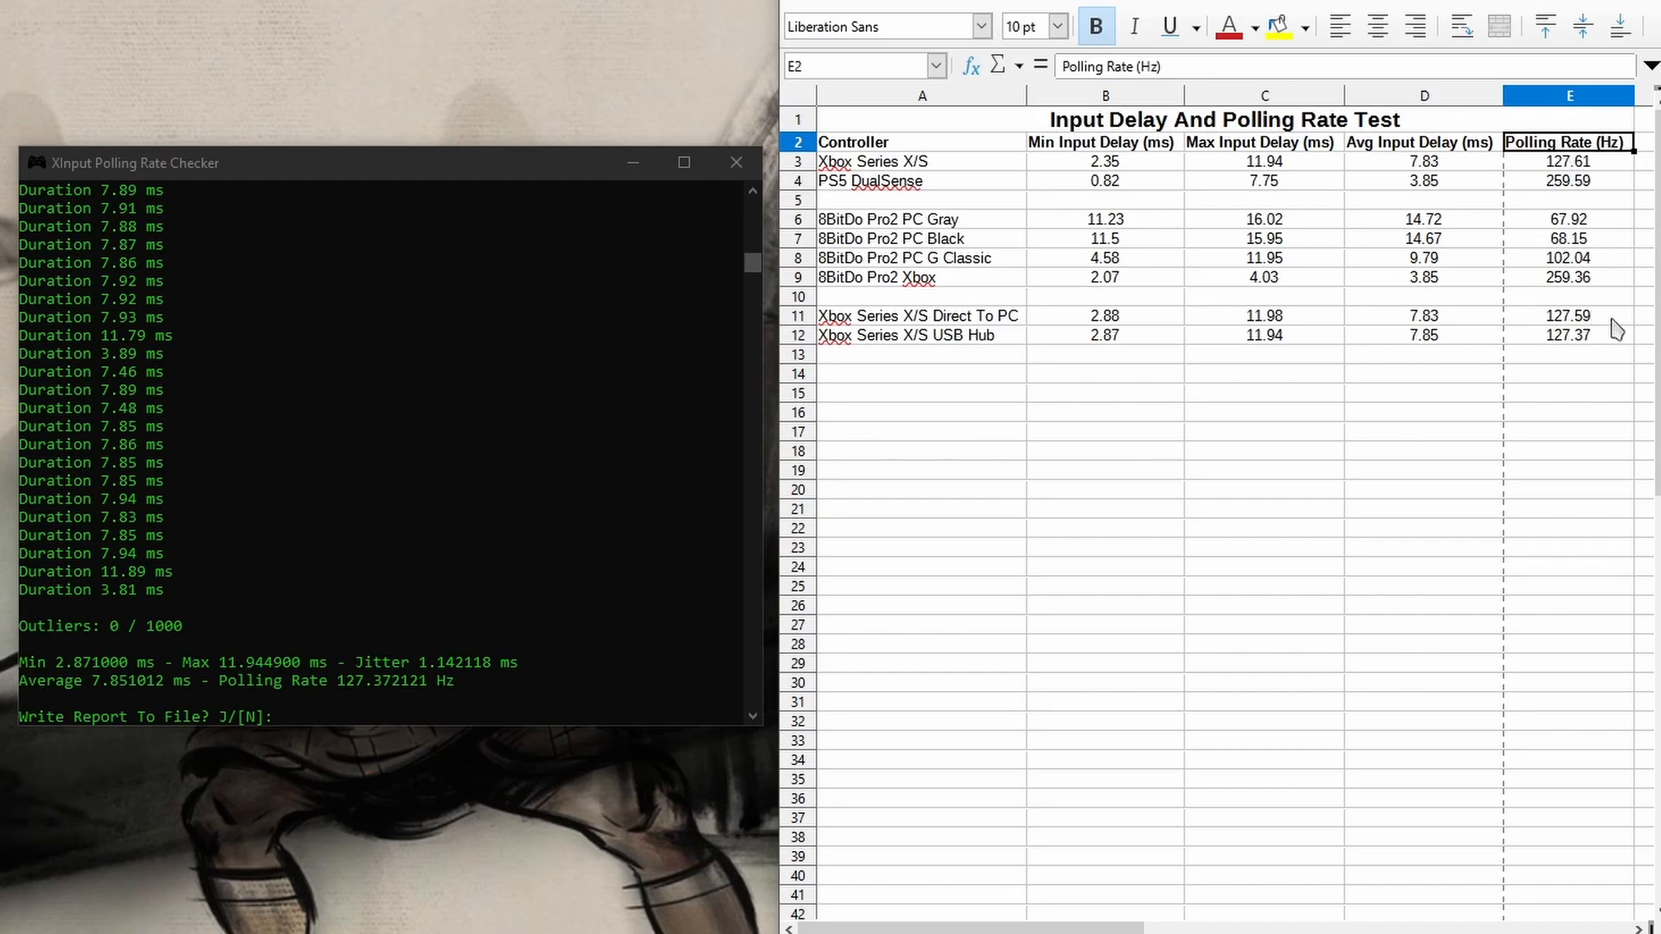
mouse_move(1602, 355)
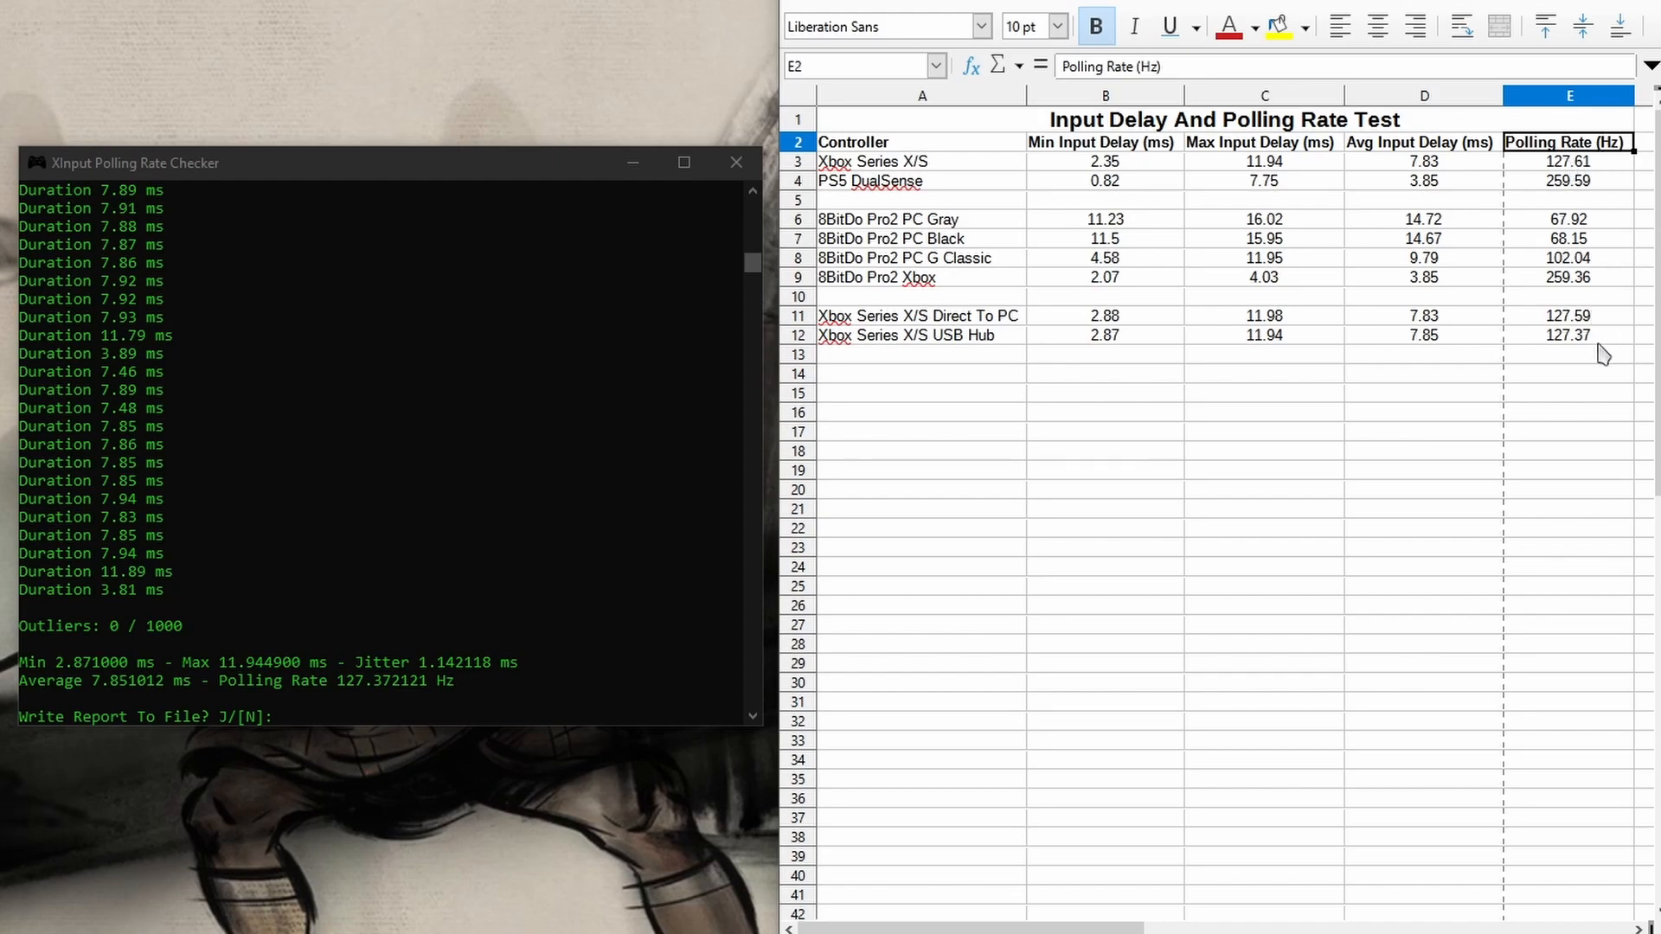
mouse_move(1587, 348)
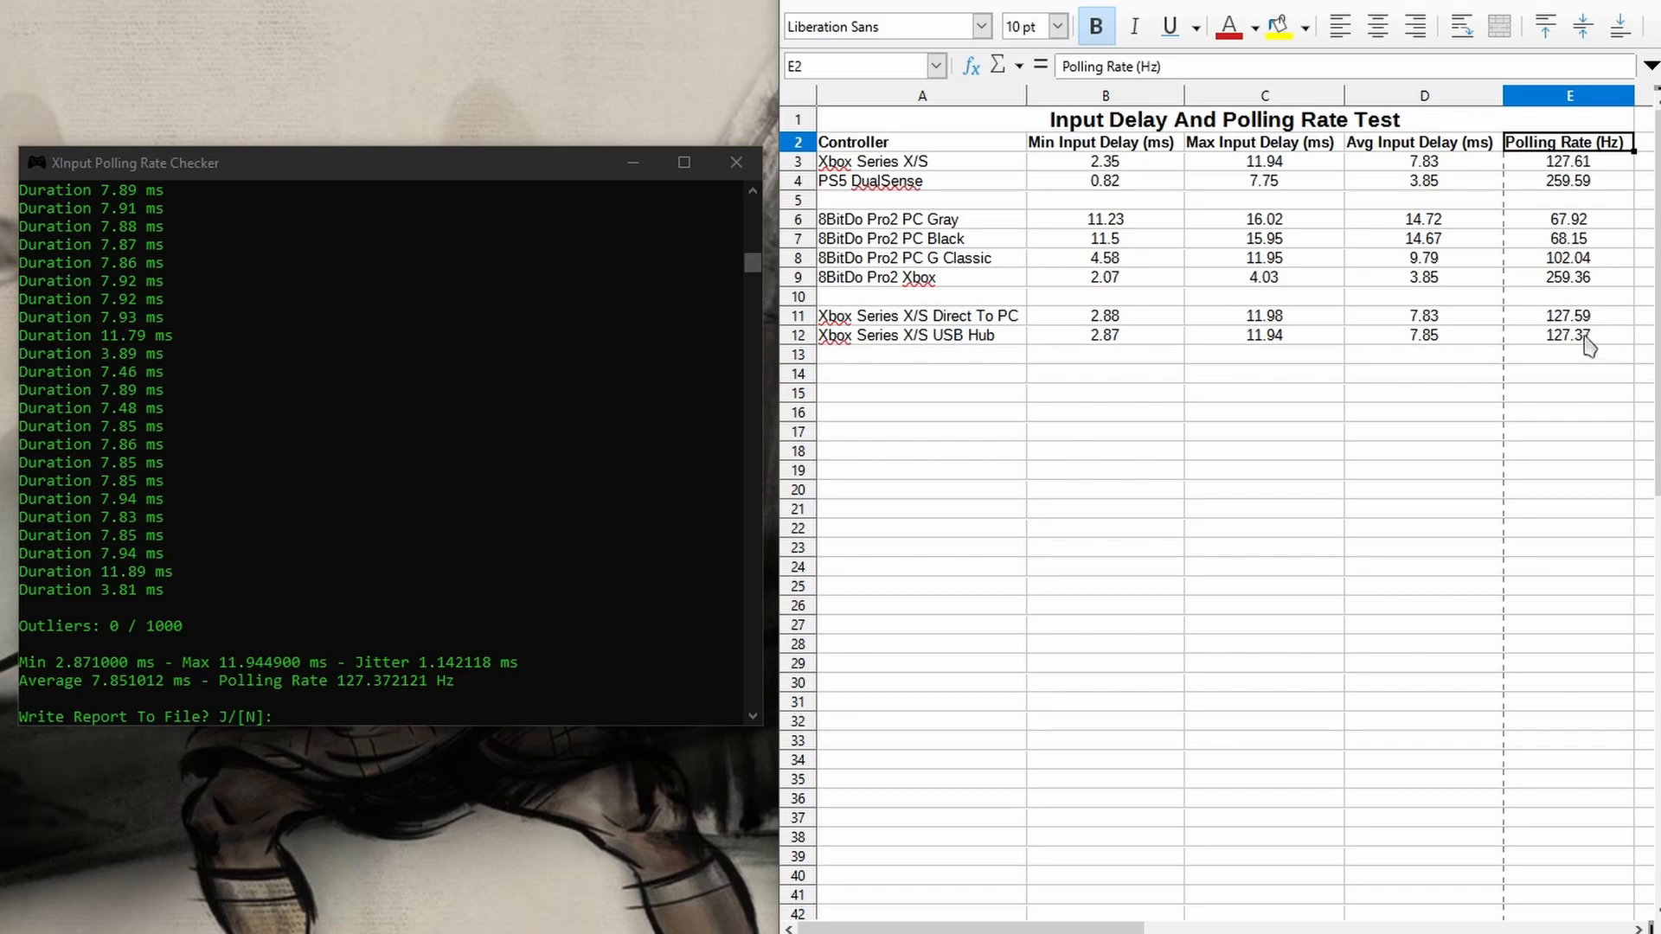
mouse_move(1616, 353)
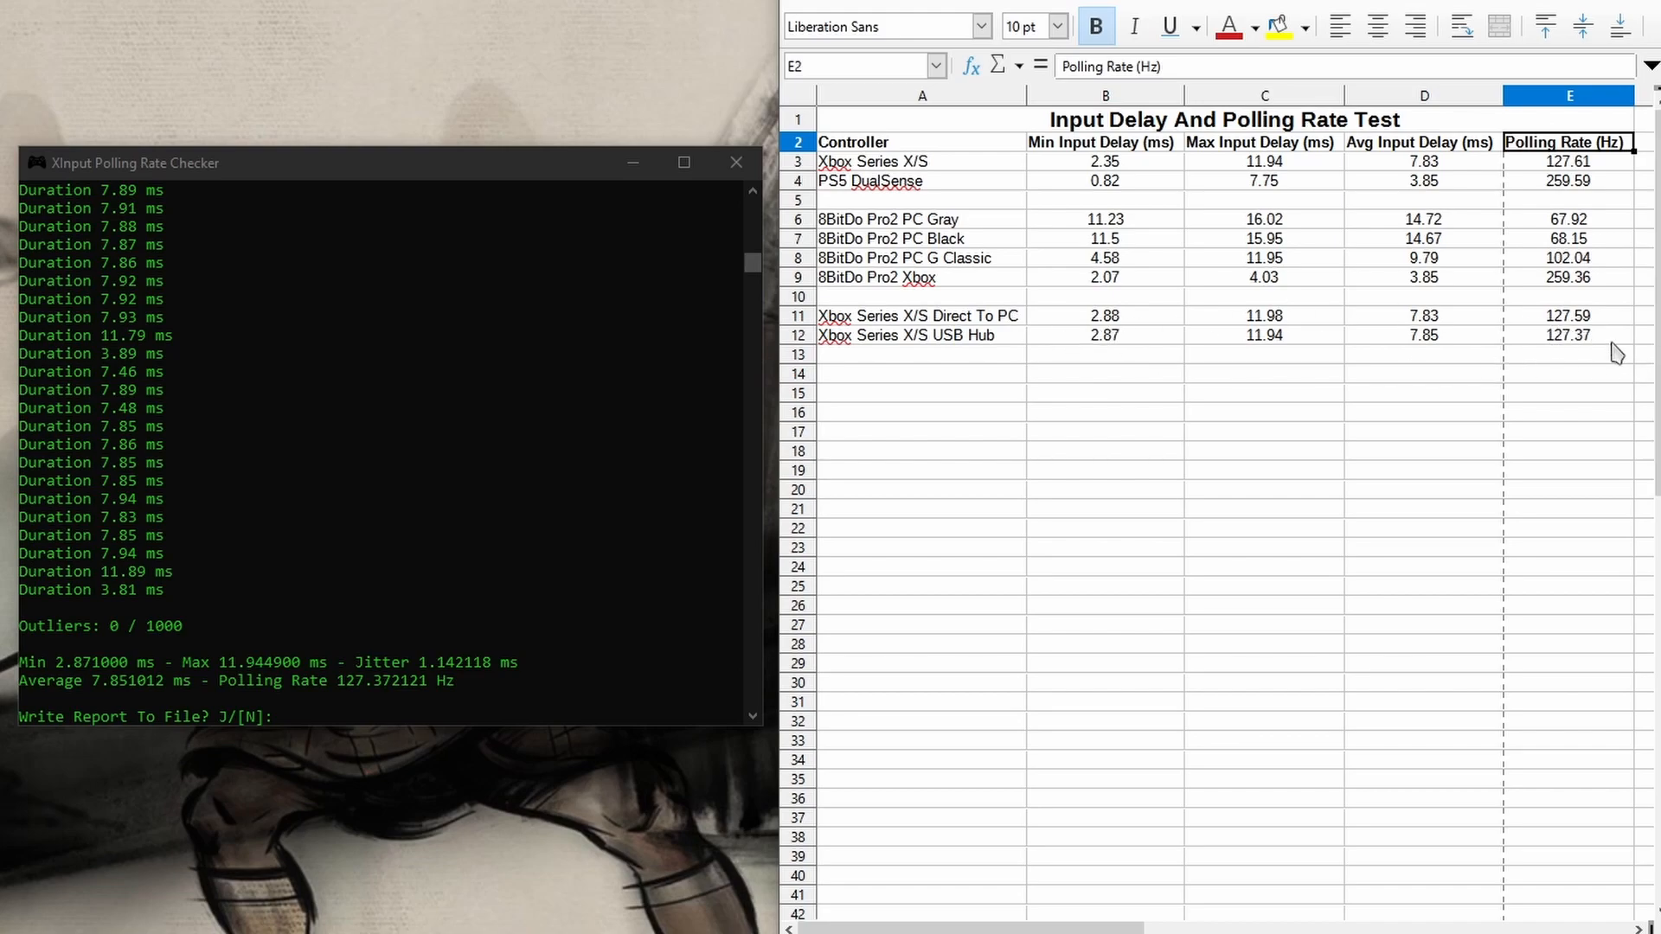